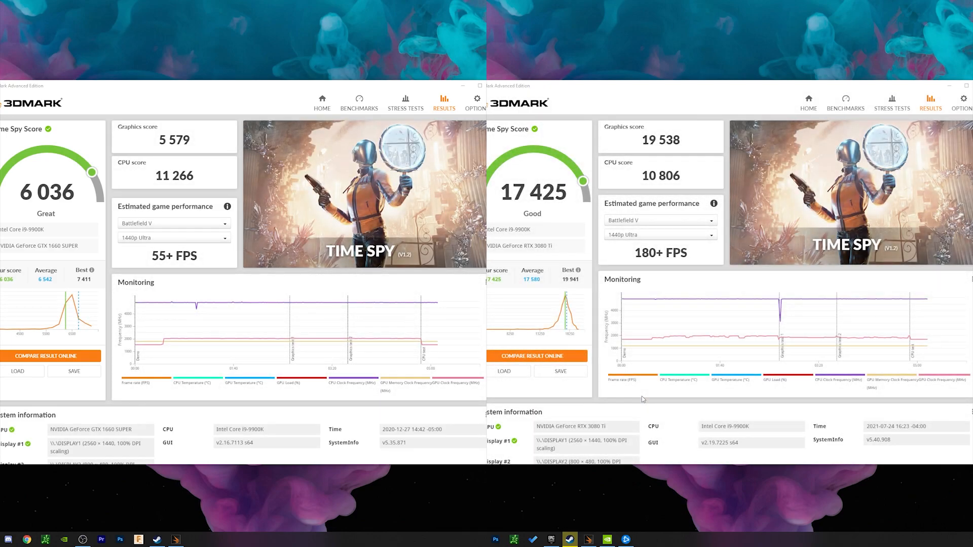
- Export MVI_0649 from Premiere Pro's Export Settings to begin encoding
click(445, 487)
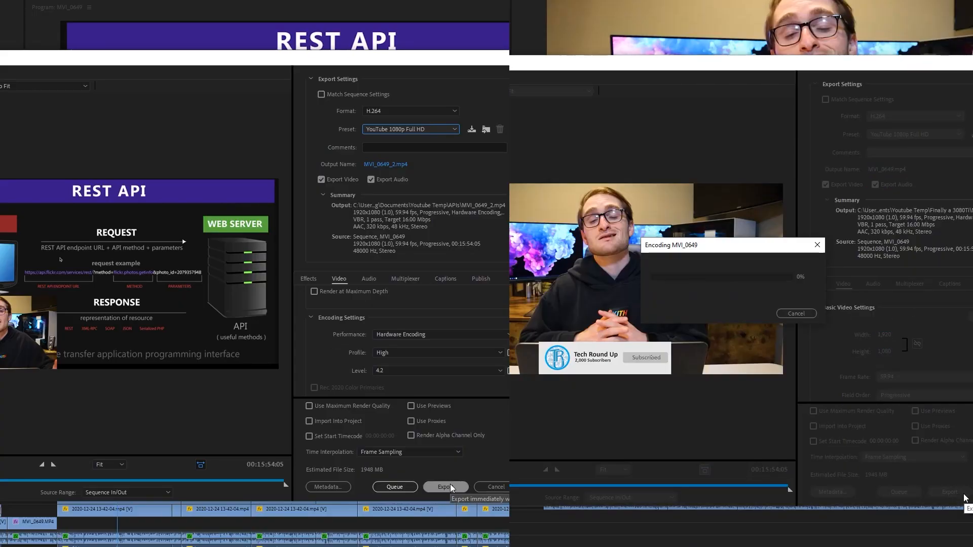